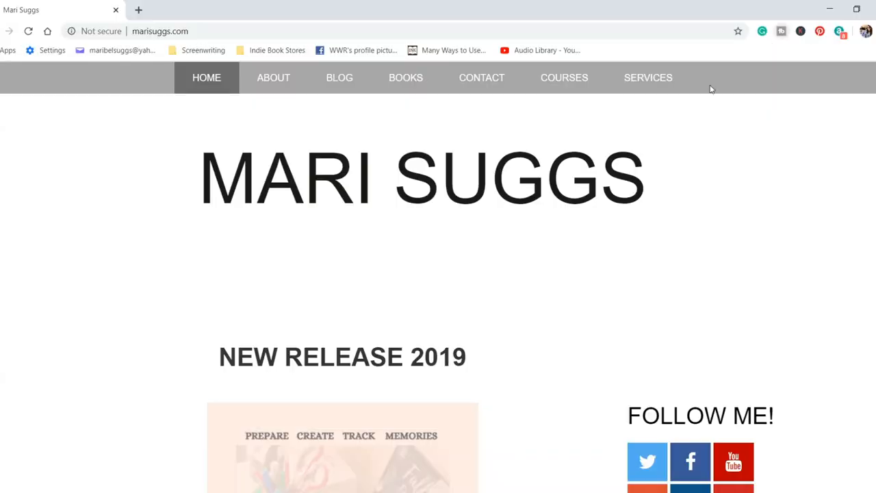
mouse_move(564, 78)
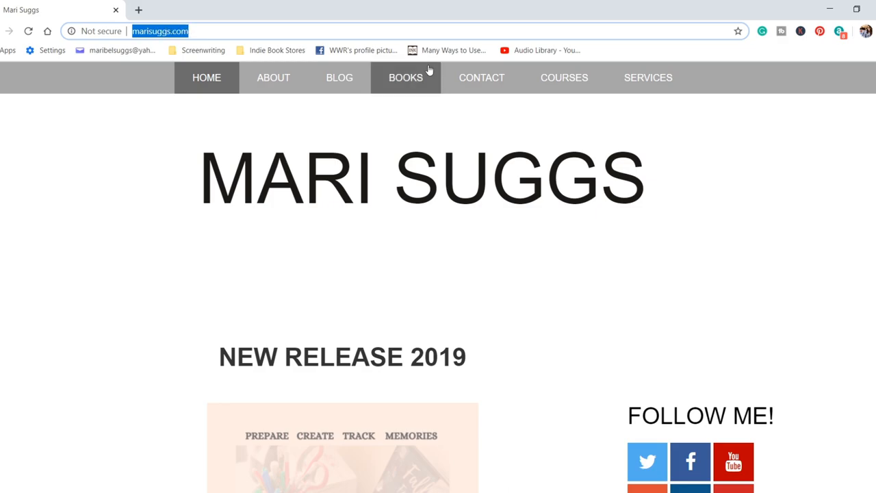
- Follow the COURSES link in the marisuggs.com top navigation
click(564, 77)
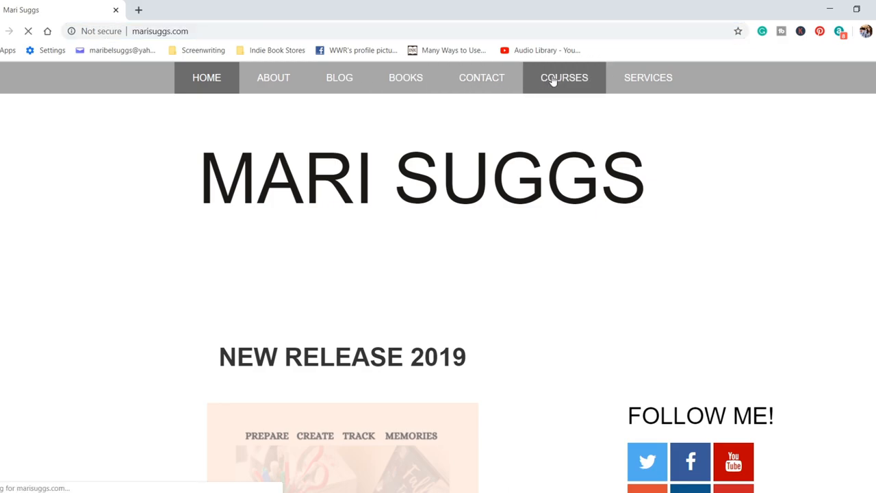
- Highlight the 'Get Unstuck and Start Believing In Yourself' title and the what-you'll-learn intro line
click(563, 77)
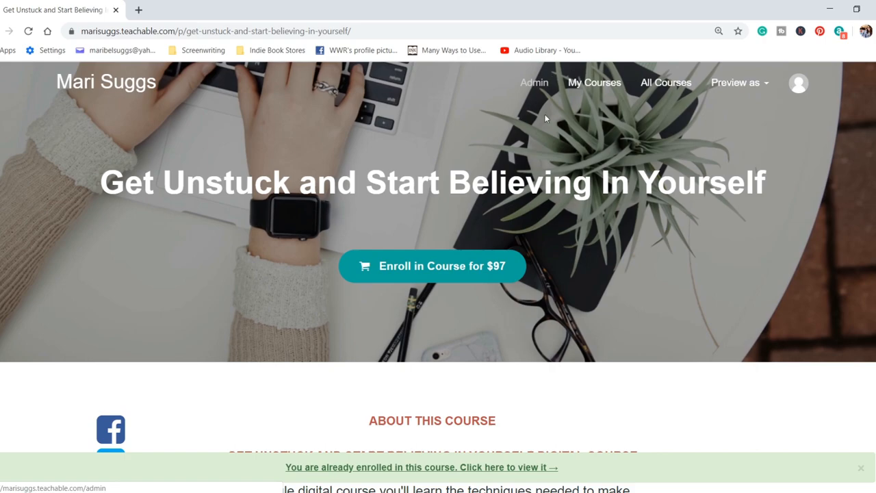
double_click(130, 182)
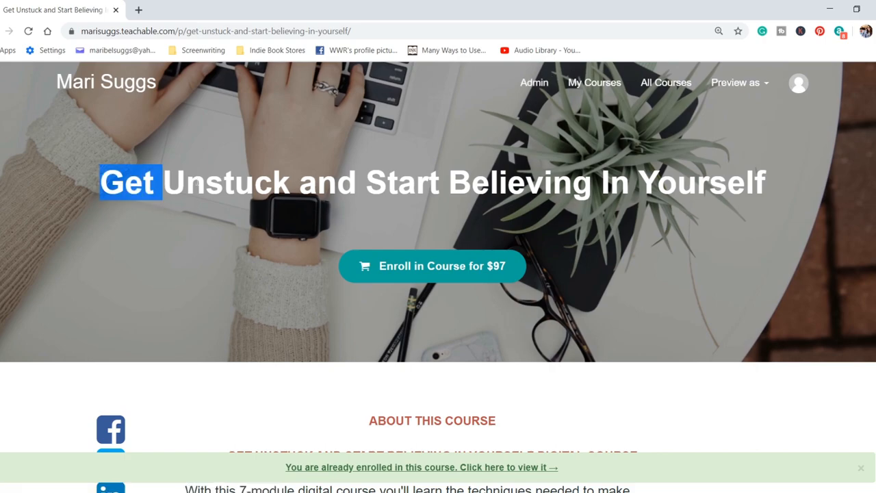
drag(128, 182, 765, 182)
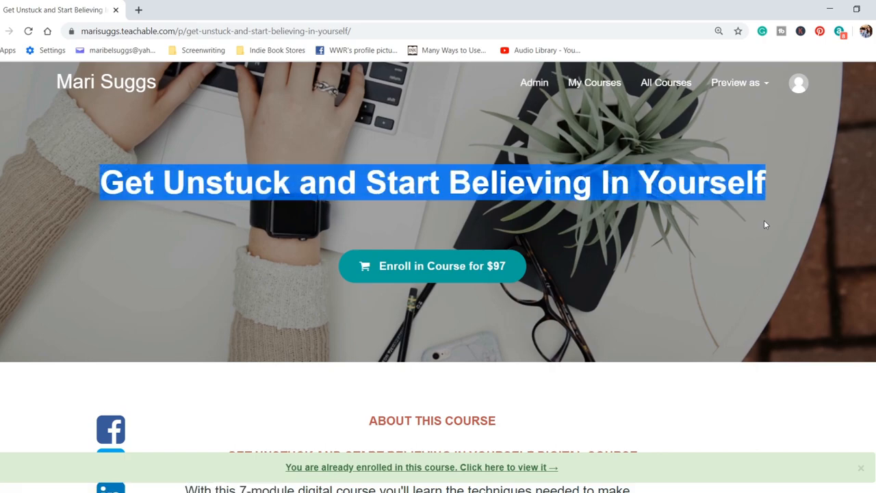
scroll(down, 3)
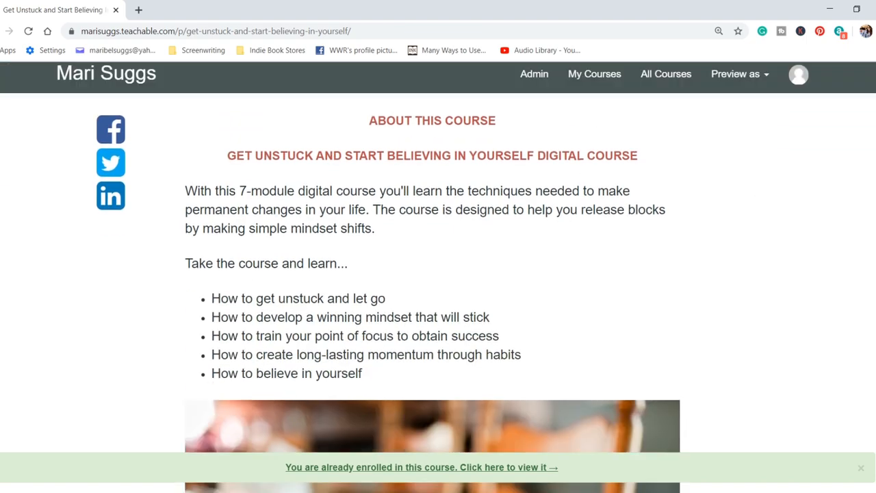
drag(186, 263, 348, 263)
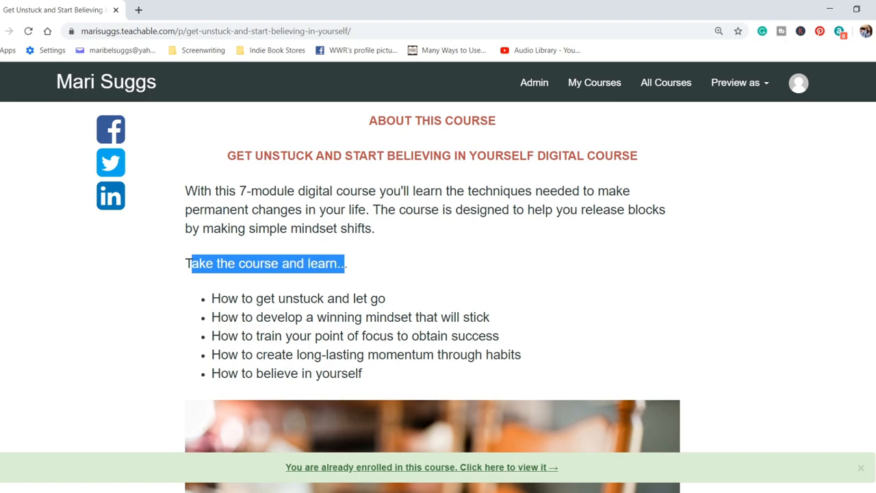
- Scroll down the sales page to the 'What's included in the course' section
scroll(down, 3)
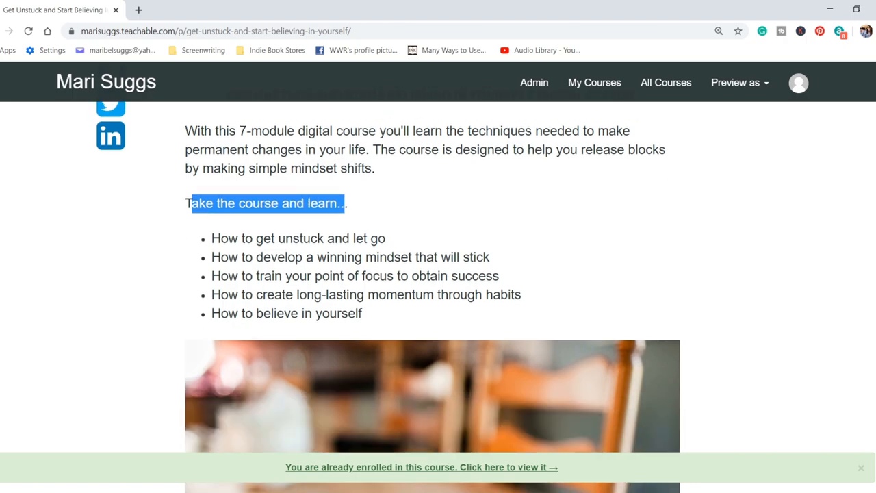
scroll(down, 3)
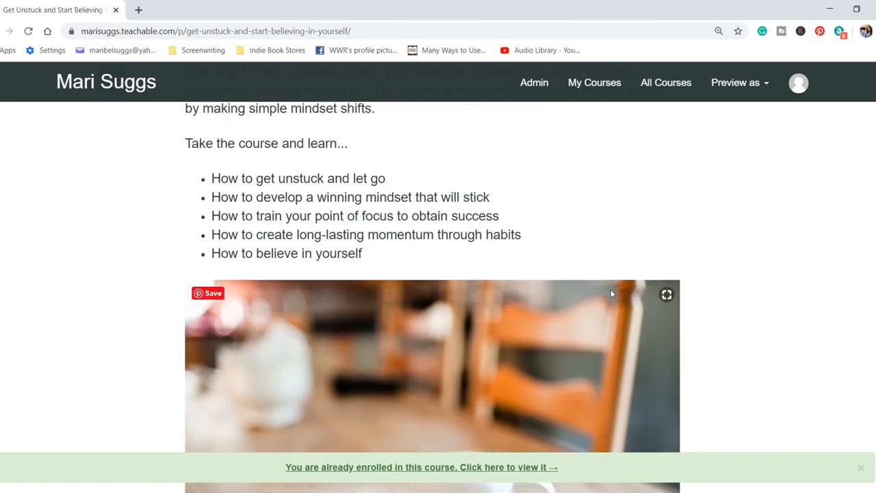
scroll(down, 3)
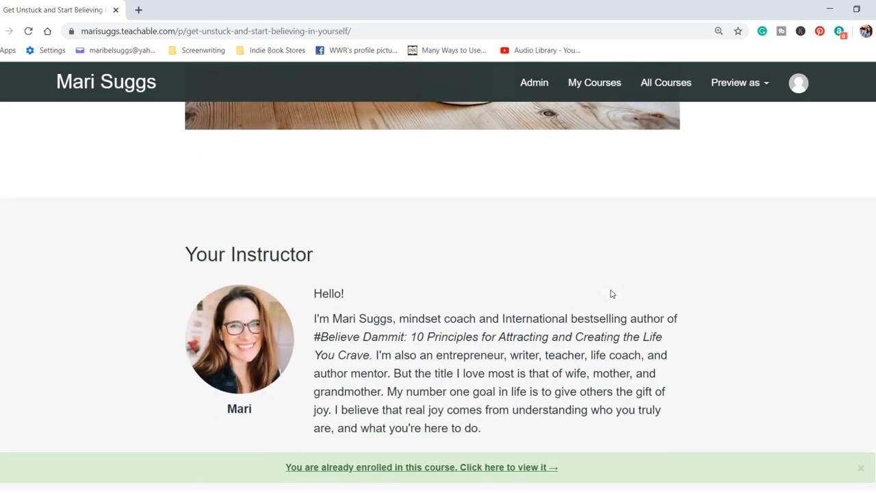
scroll(up, 3)
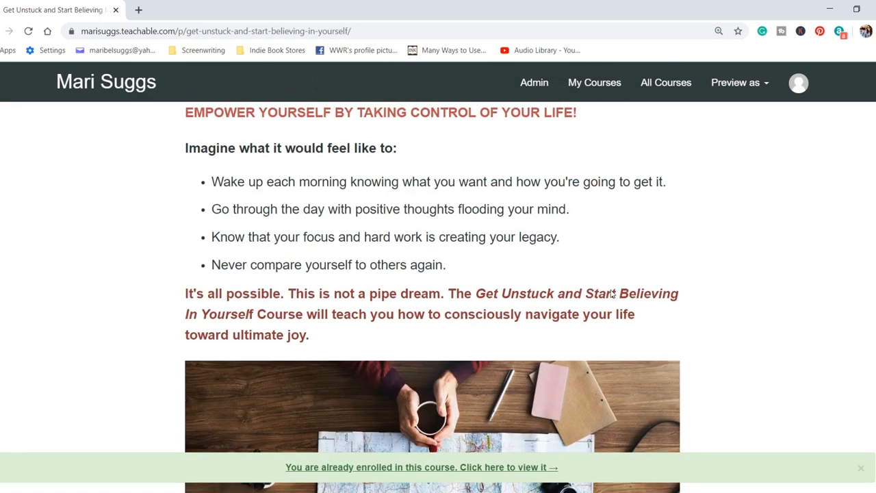
scroll(down, 3)
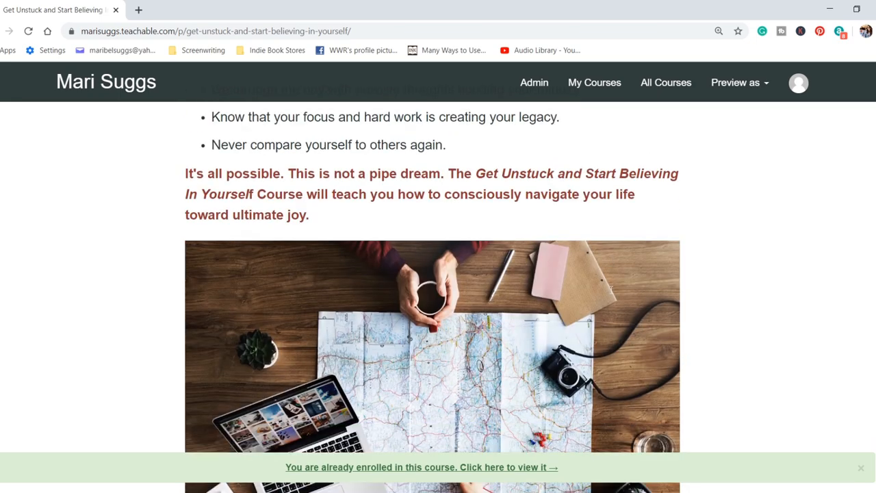
scroll(down, 3)
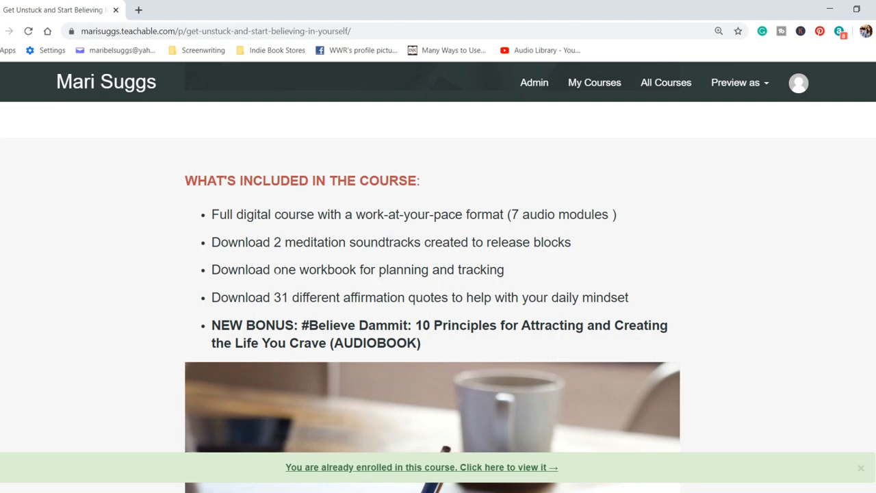
drag(309, 326, 367, 326)
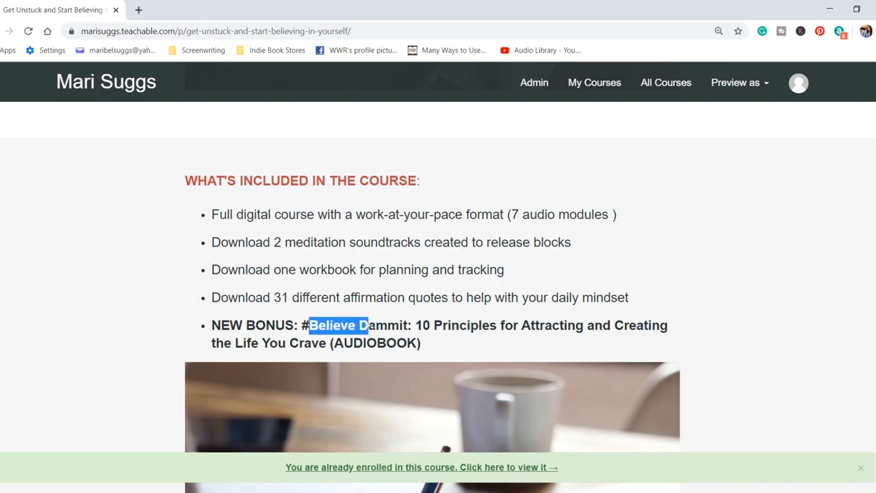
scroll(down, 3)
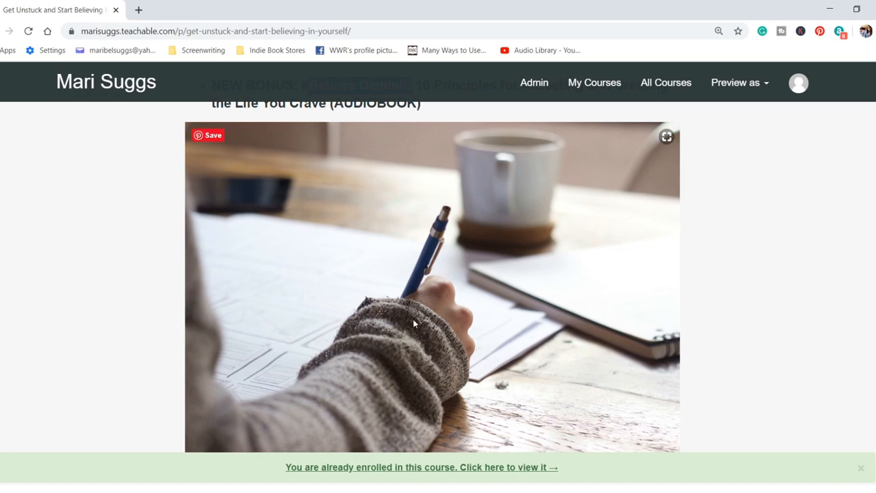
scroll(down, 3)
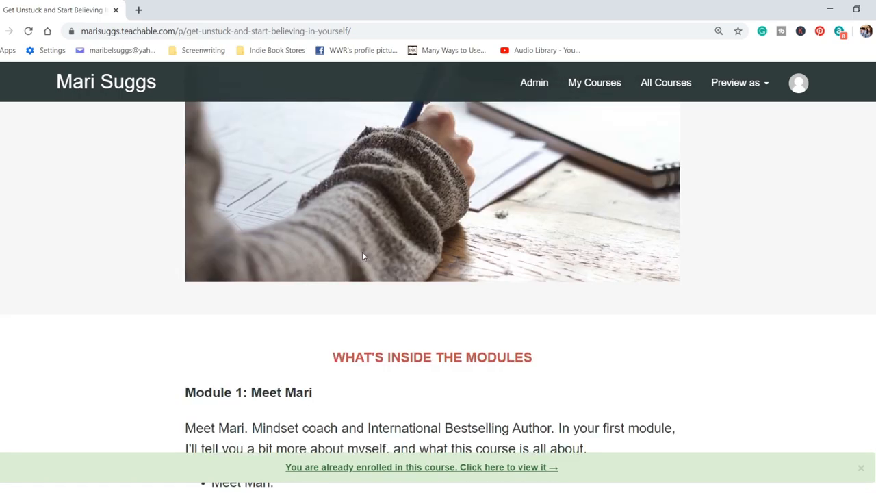
scroll(down, 3)
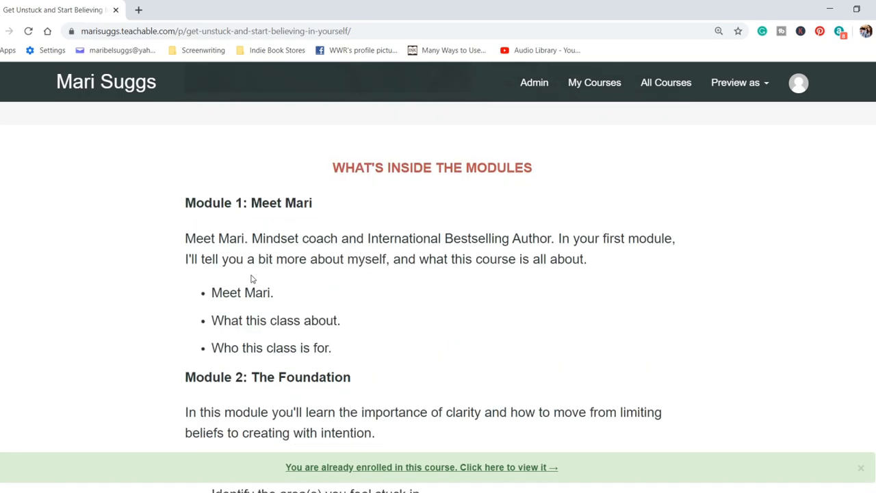
scroll(down, 3)
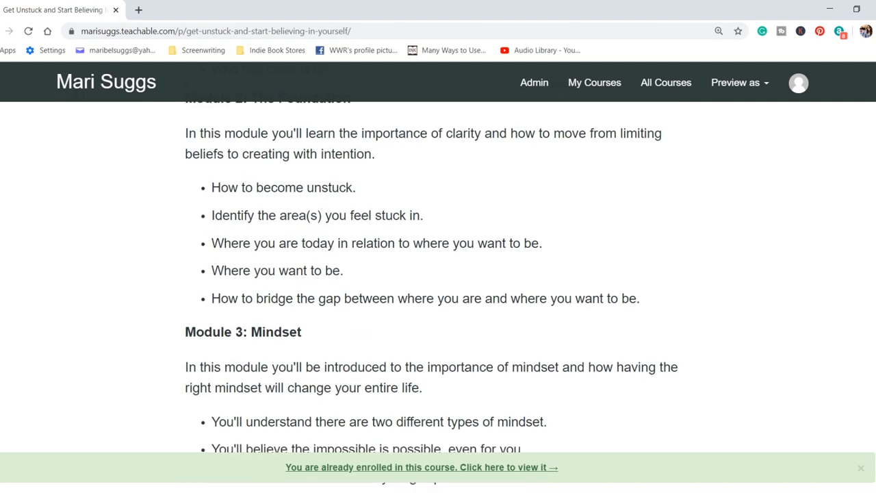
scroll(down, 3)
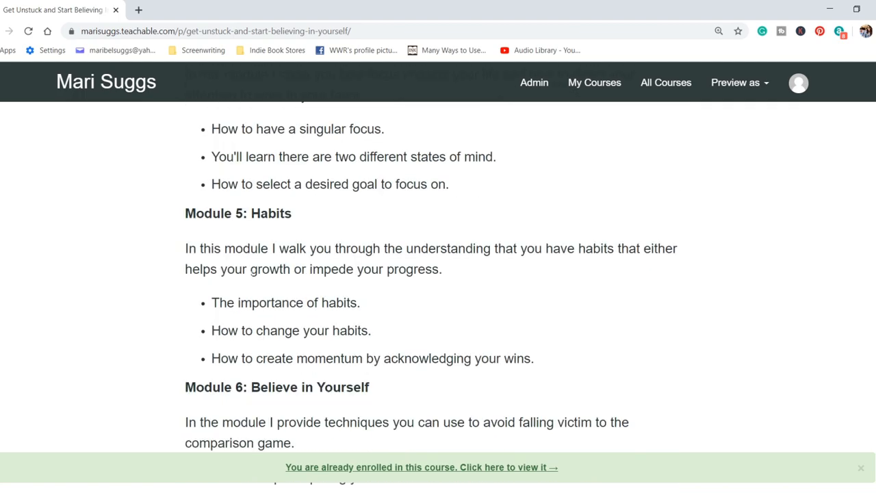
scroll(down, 3)
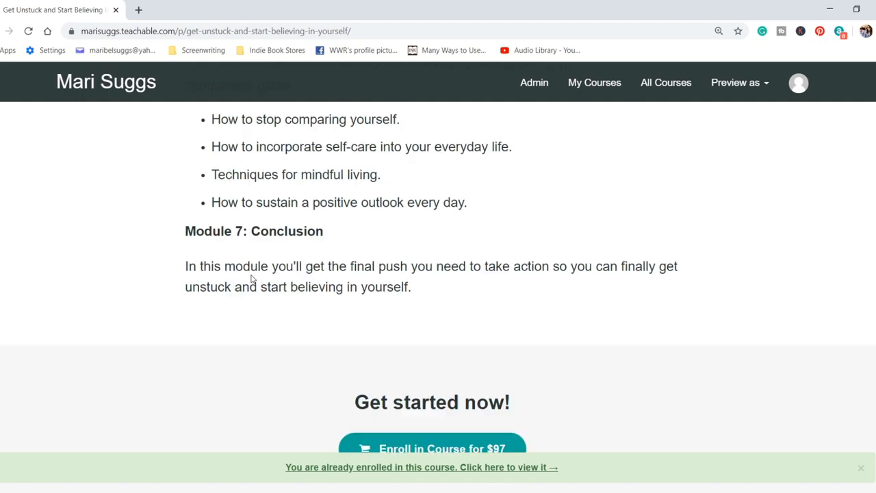
scroll(down, 3)
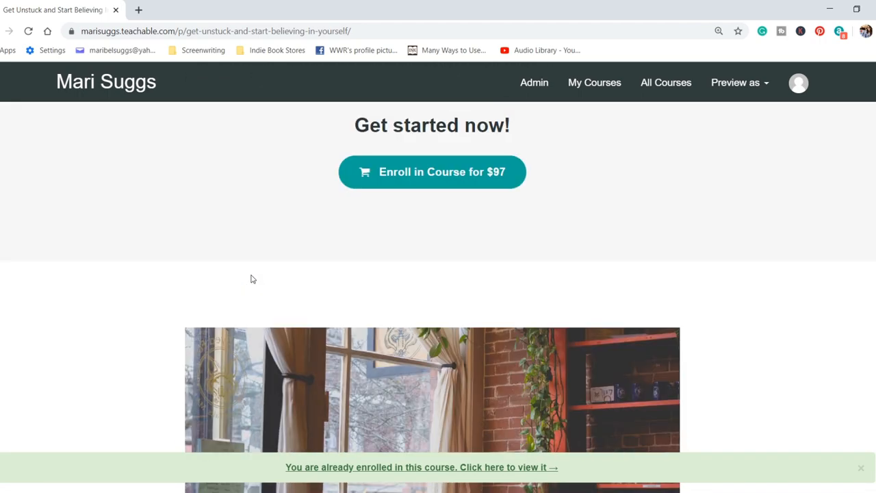
scroll(down, 3)
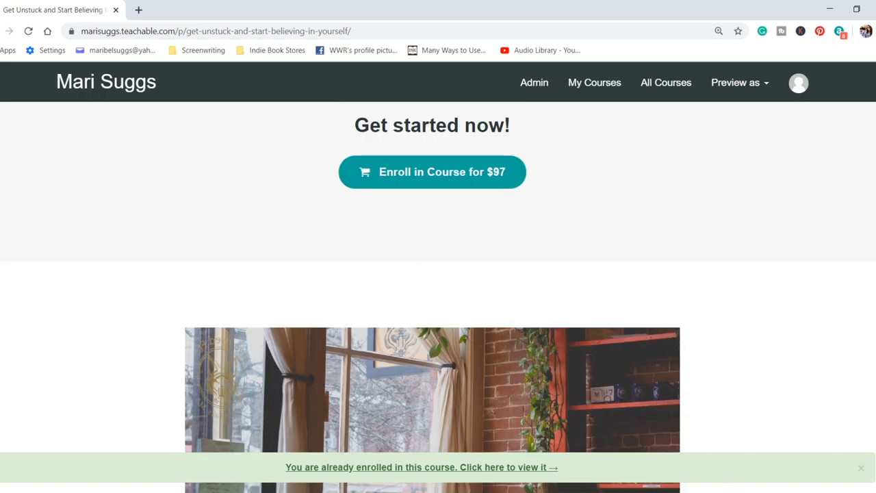
scroll(down, 3)
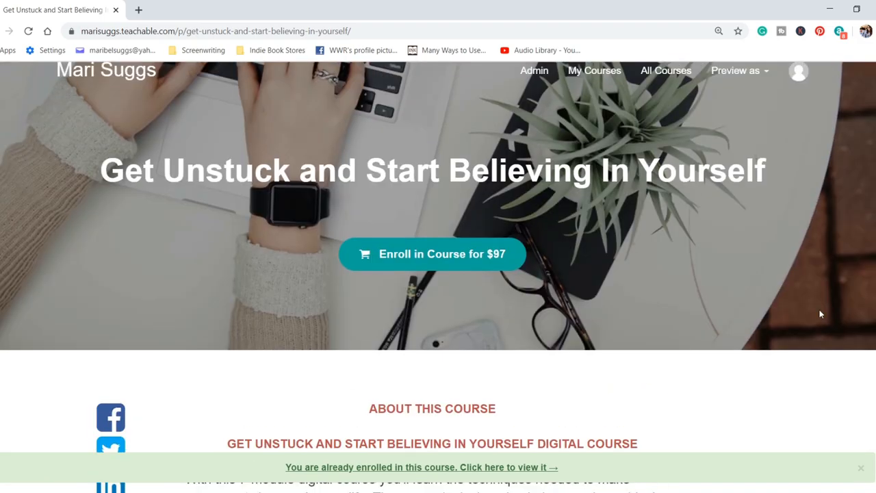